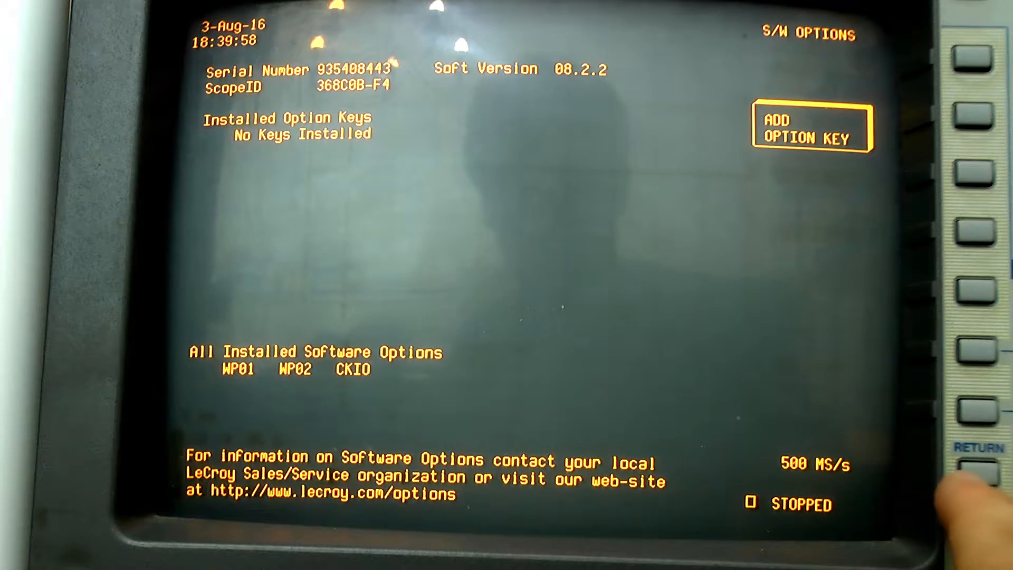
Step: Leave the S/W OPTIONS page (keys none; WP01, WP02, CKIO) for the INTERNAL service menu
click(975, 472)
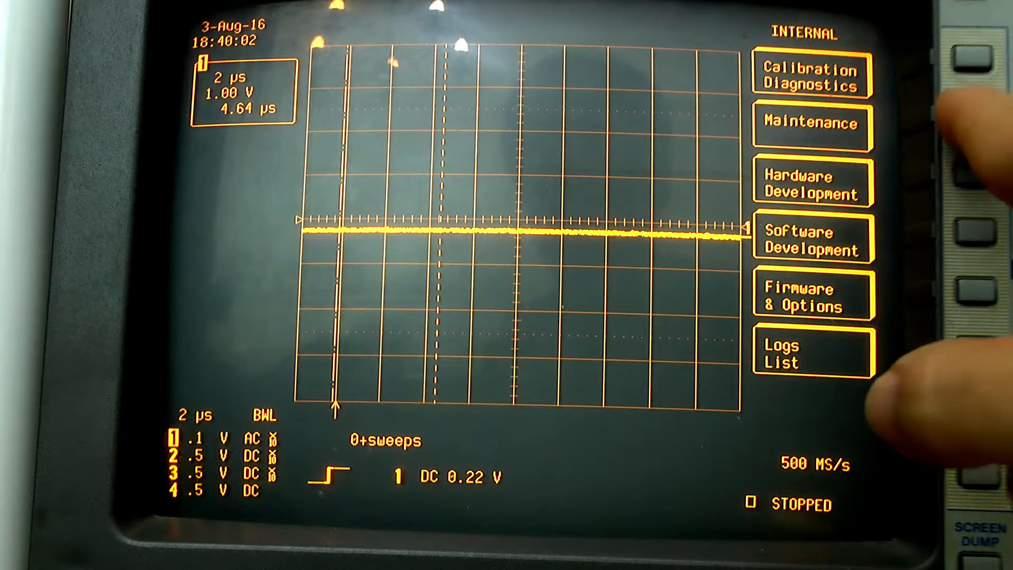
Step: Browse the Maintenance tests, then view the Calibration Diagnostic Summary showing trigger interval counter passed at 2.519 ns
click(957, 126)
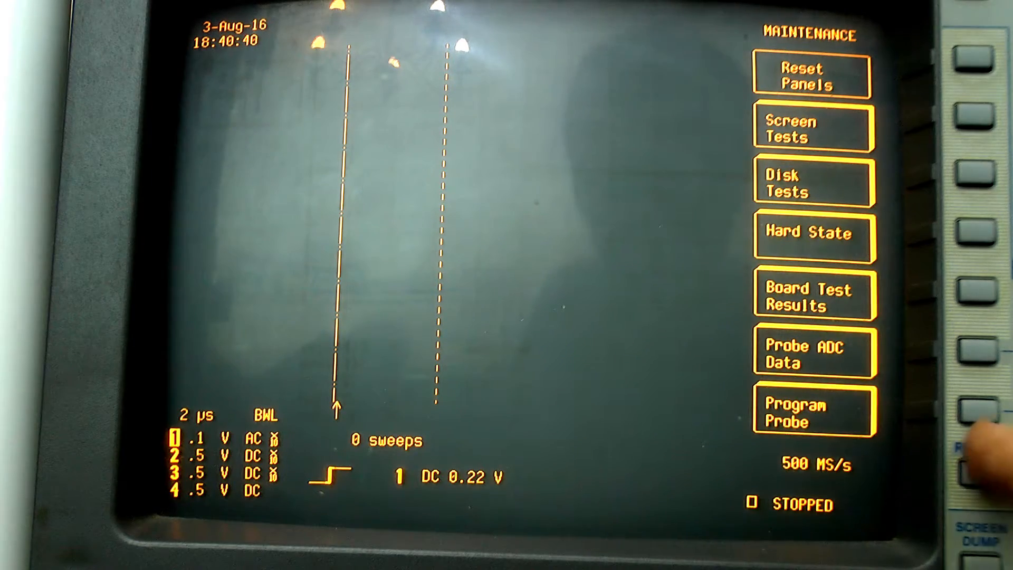
click(966, 58)
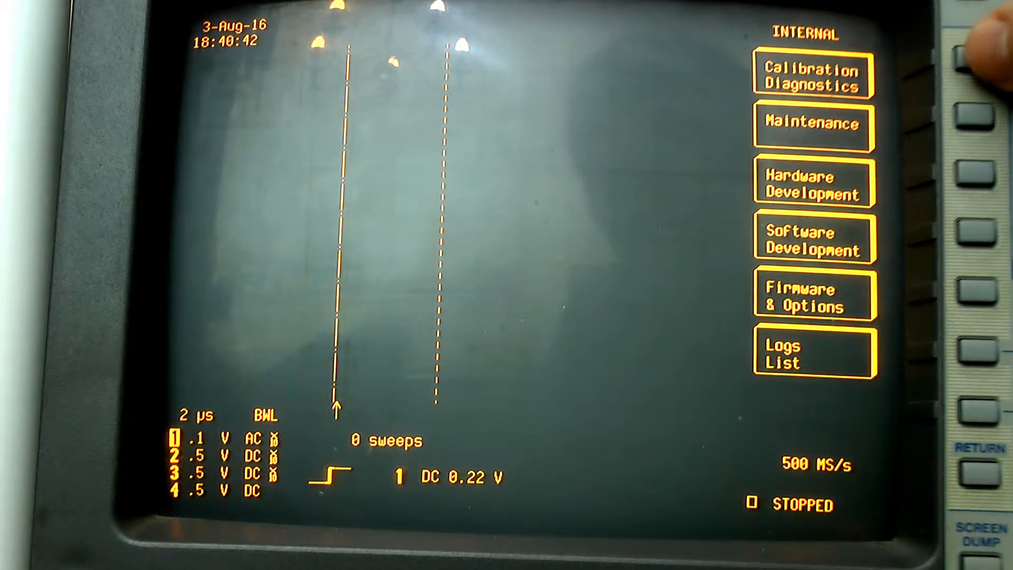
click(966, 61)
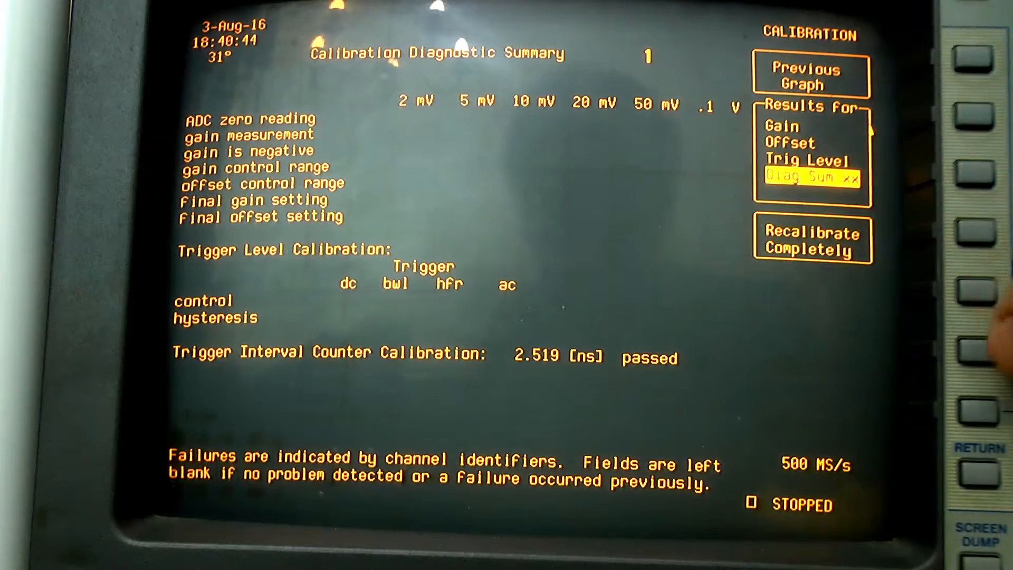